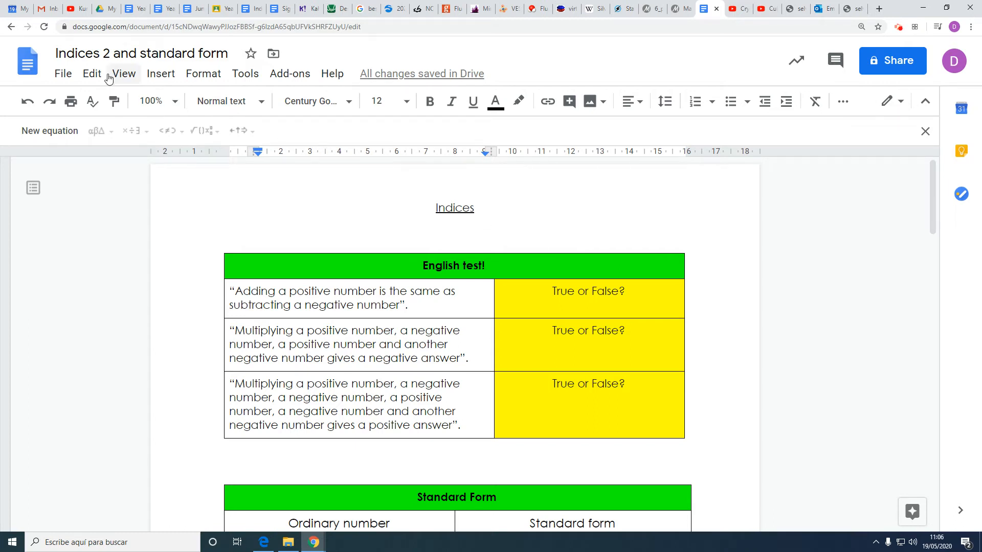
# Step: Enter 1.72 × 10¹ as an equation in the yellow cell beside 17.2
pyautogui.click(141, 52)
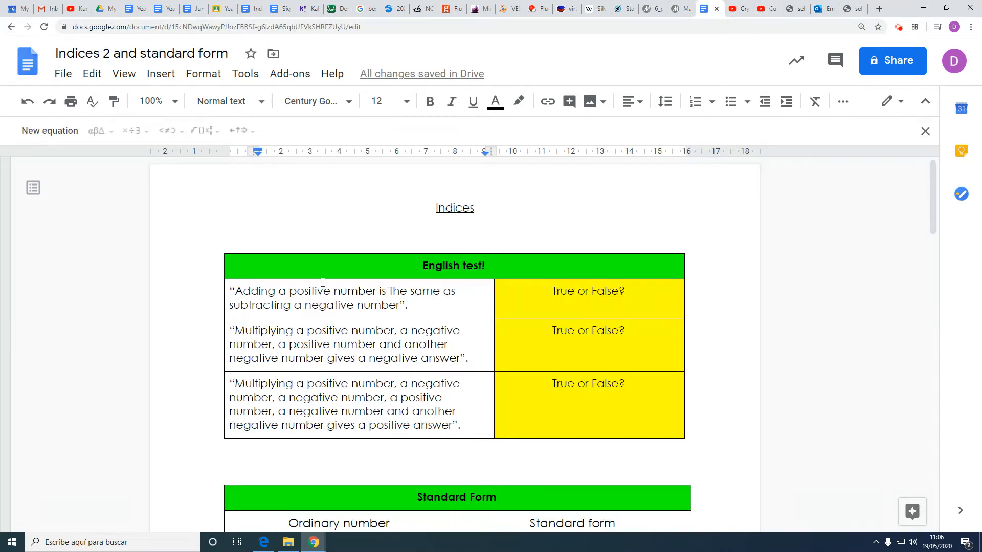
pyautogui.moveTo(523, 301)
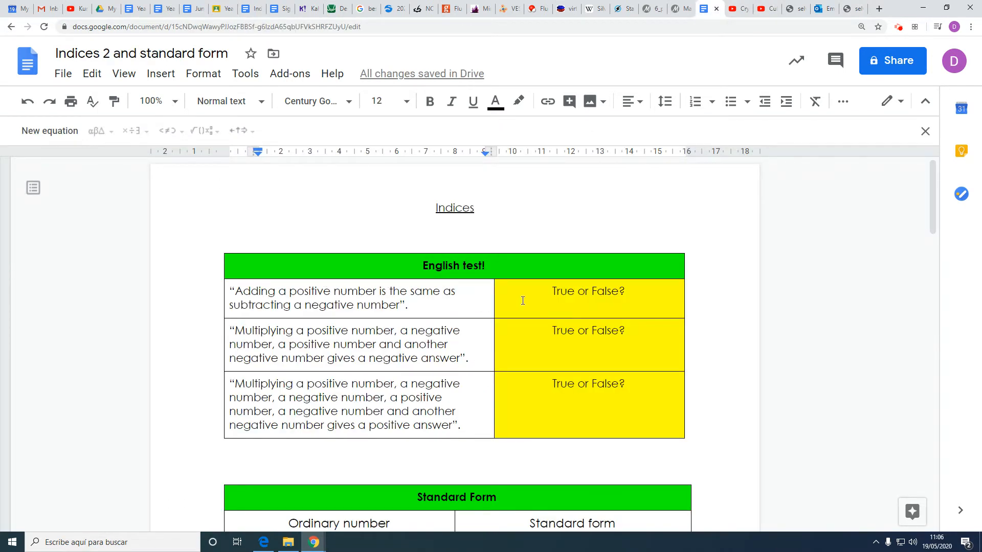
pyautogui.scroll(-3)
pyautogui.write('172')
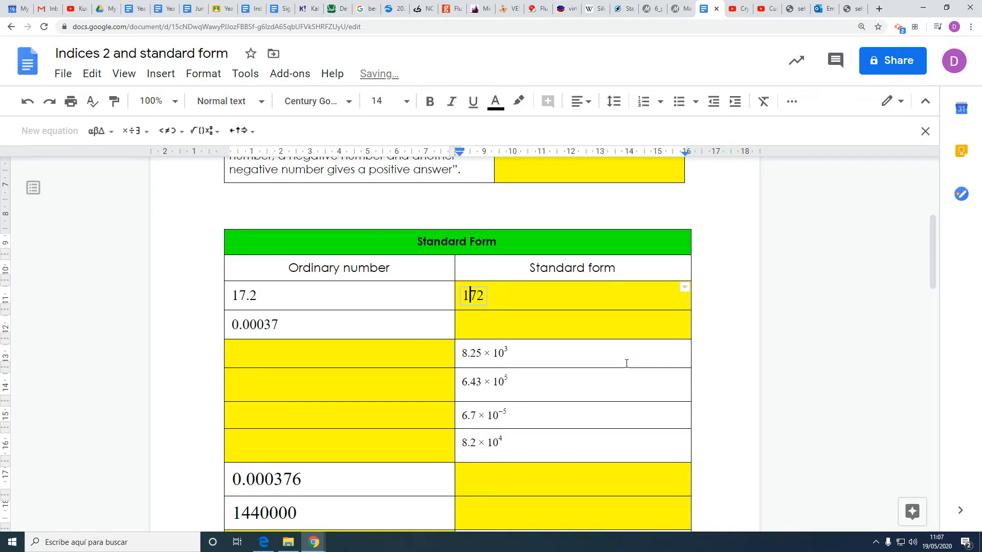
pyautogui.write('.')
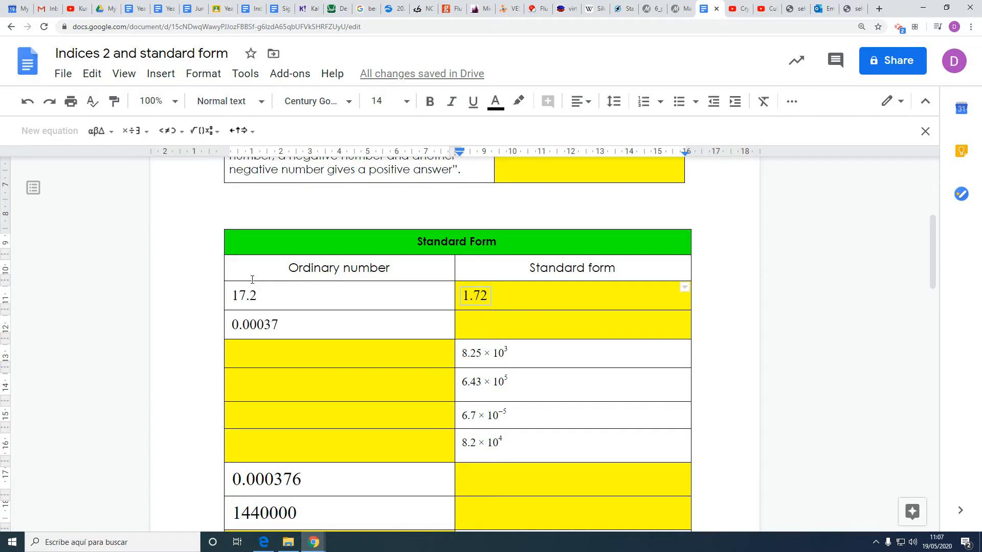
pyautogui.moveTo(522, 306)
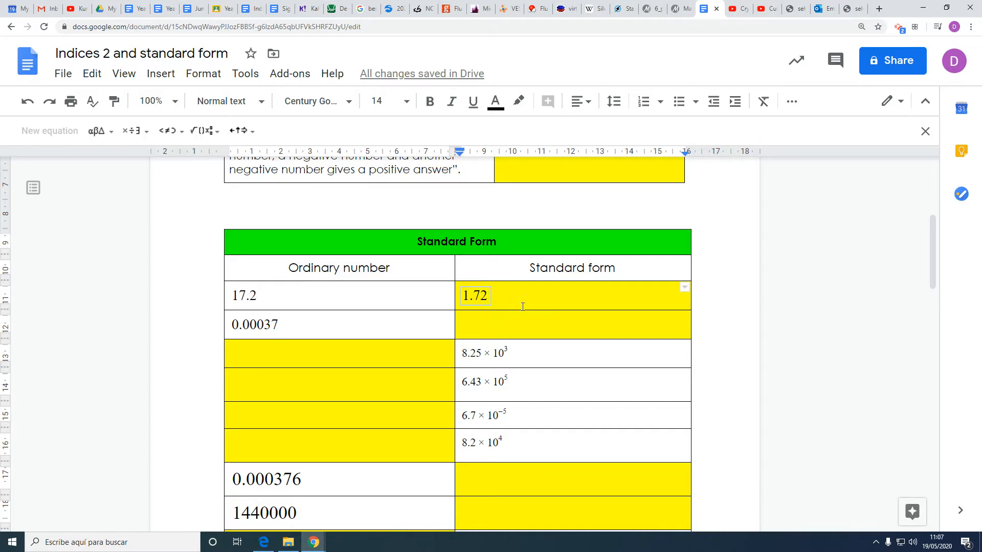
pyautogui.moveTo(482, 267)
pyautogui.write(' ×')
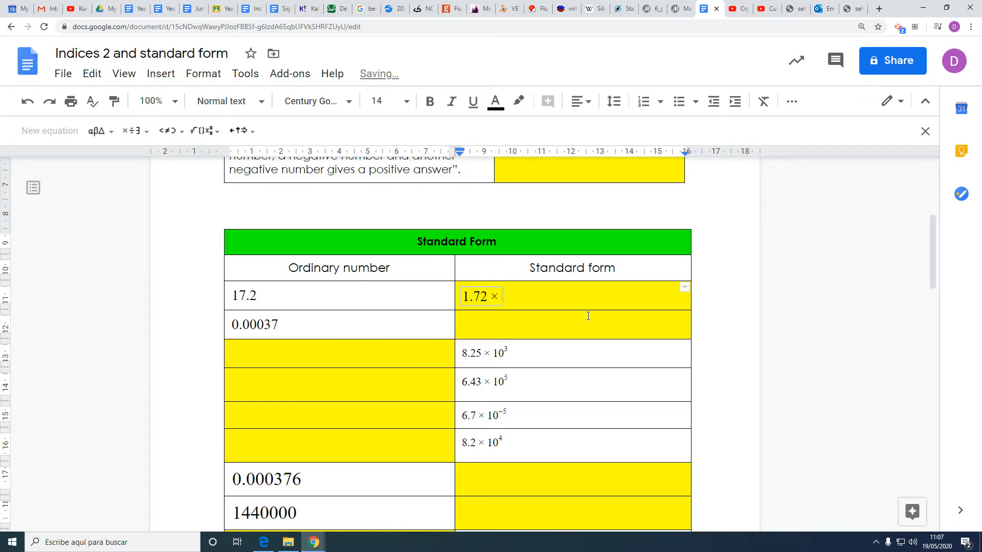
pyautogui.write('10')
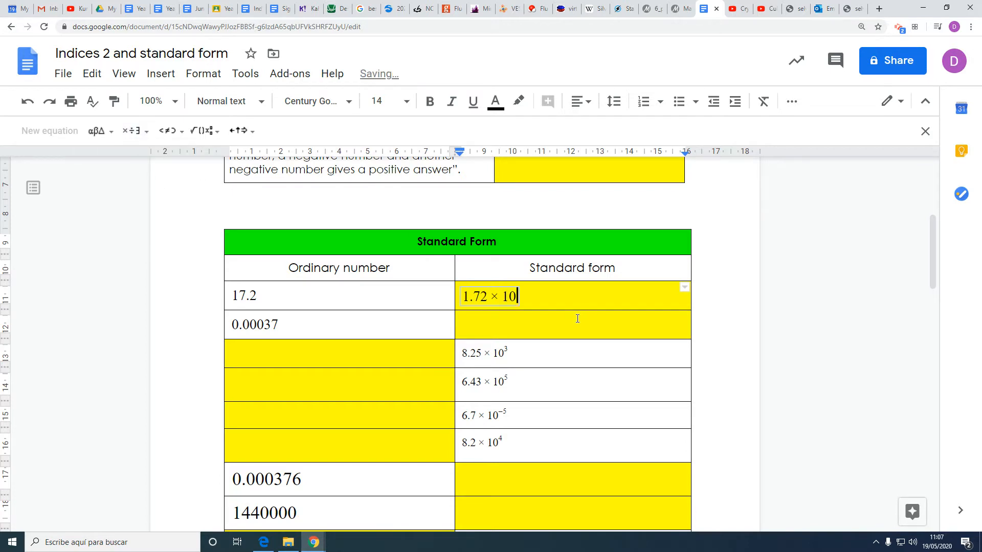
pyautogui.click(202, 131)
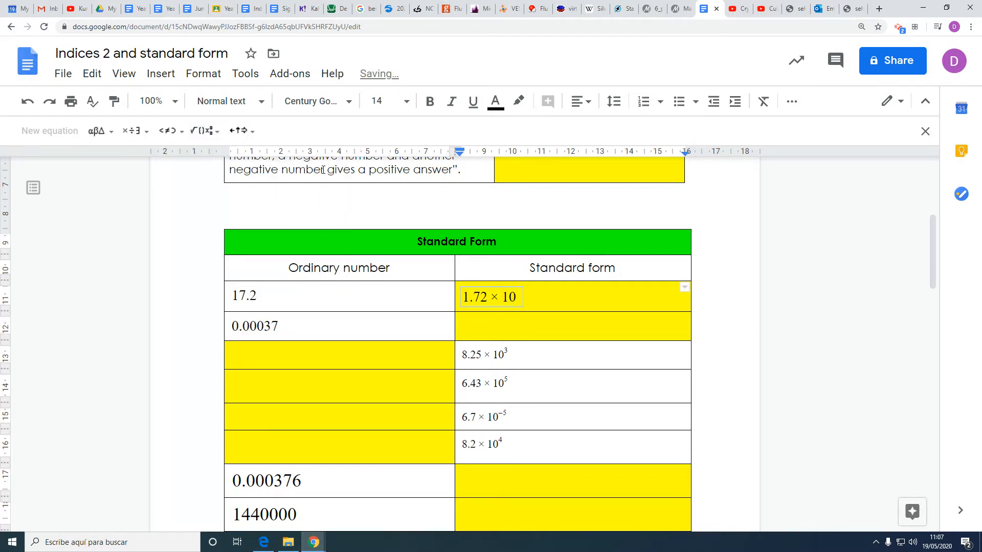
pyautogui.write('1')
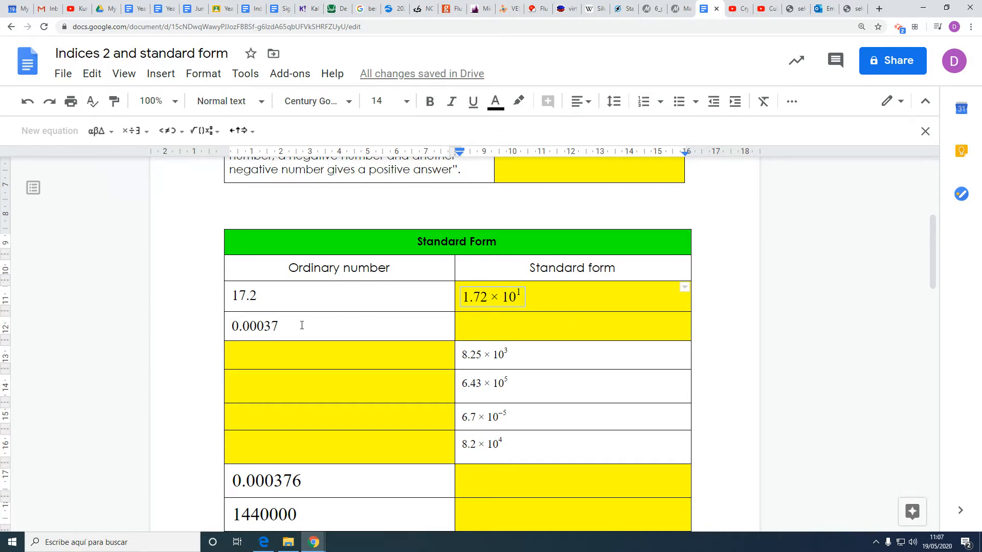
pyautogui.click(300, 326)
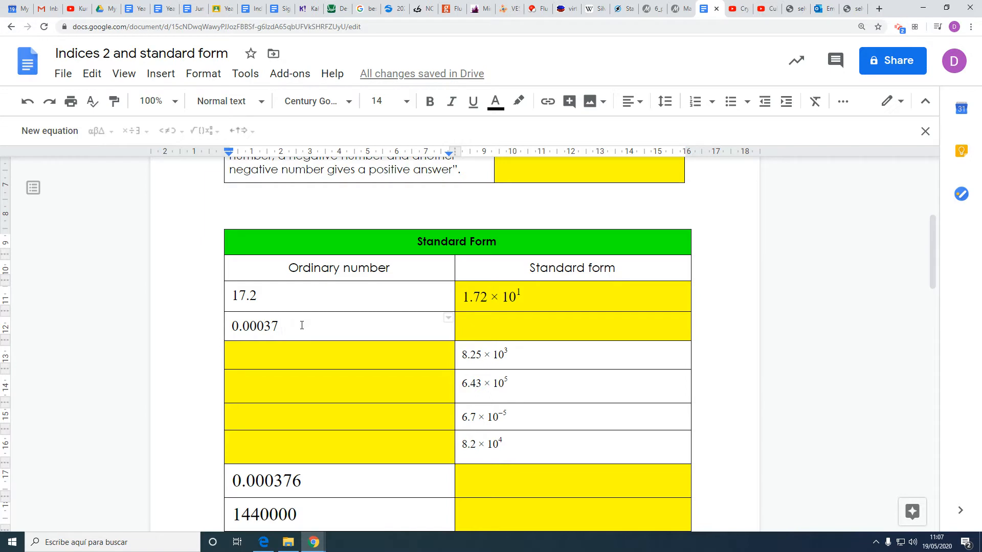
# Step: Enter 3.7 × 10⁻⁴ as an equation in the cell beside 0.00037, trimming the leading zeros
pyautogui.doubleClick(254, 325)
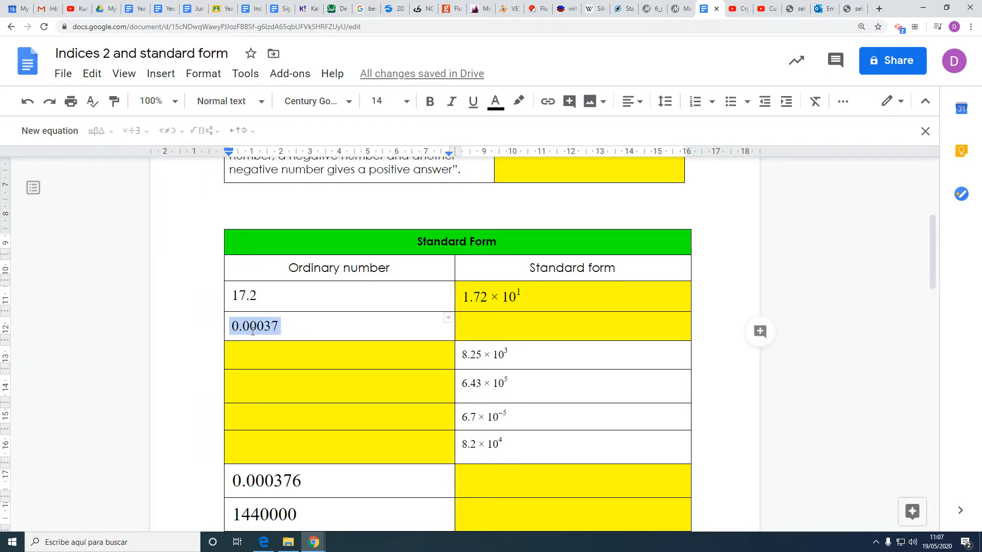
pyautogui.write('0.00037')
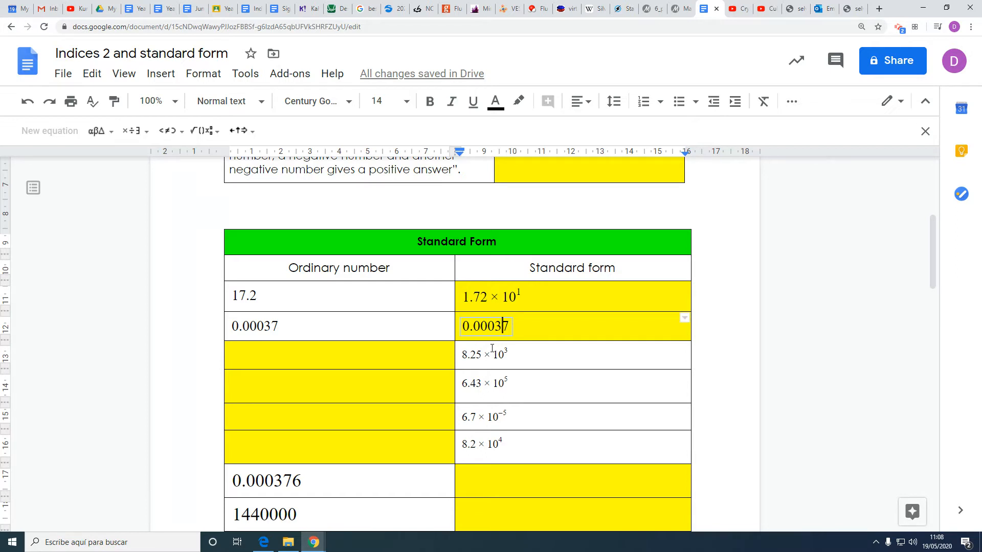
pyautogui.write('.')
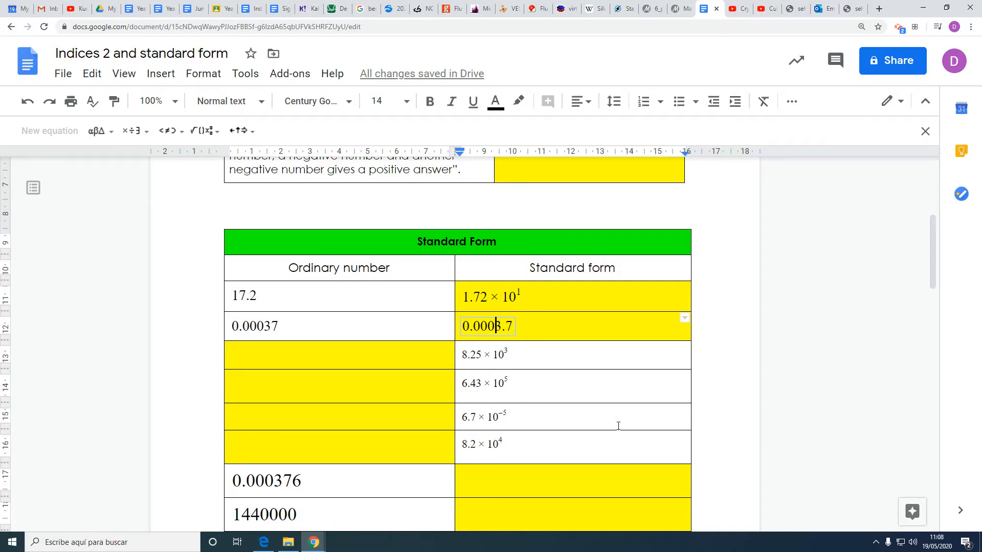
pyautogui.press('Backspace')
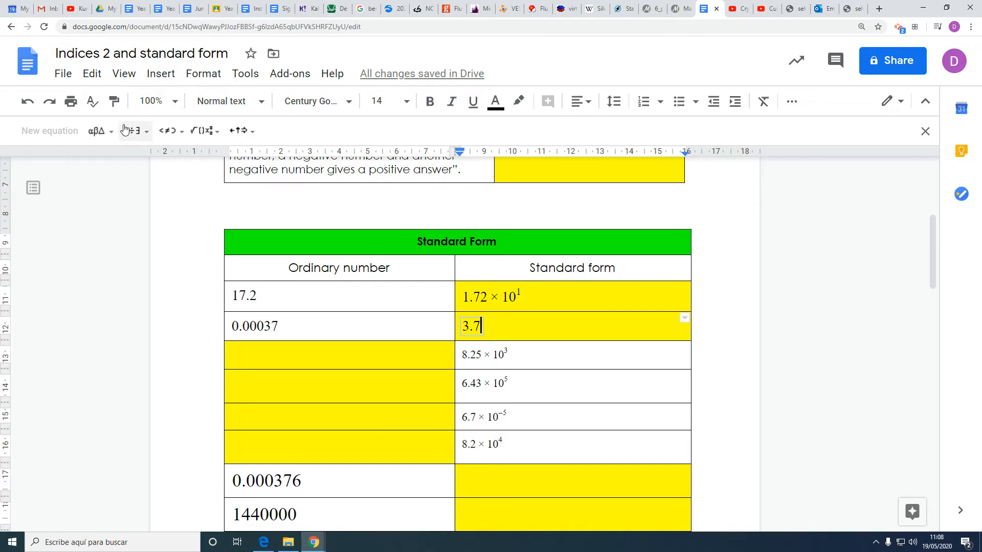
pyautogui.write('× 10')
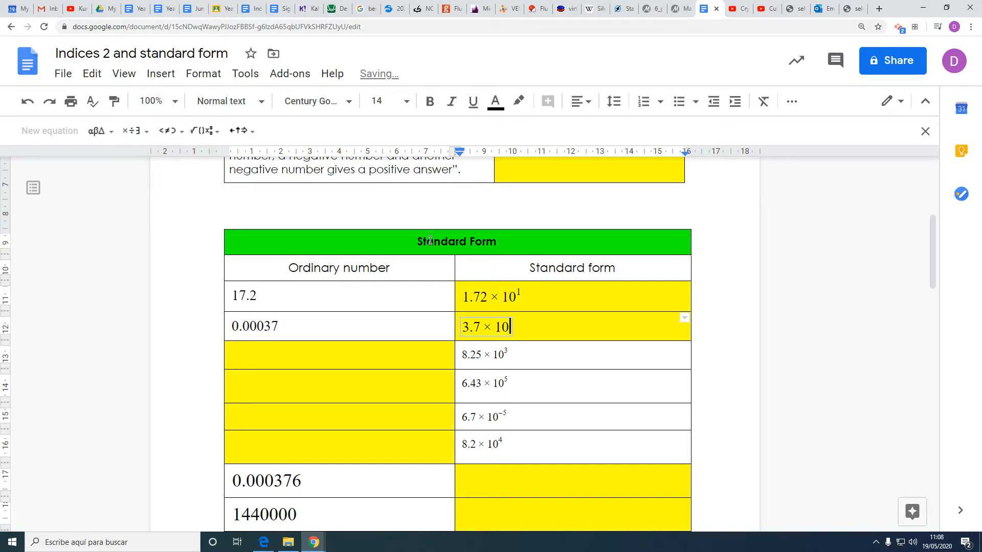
pyautogui.click(200, 131)
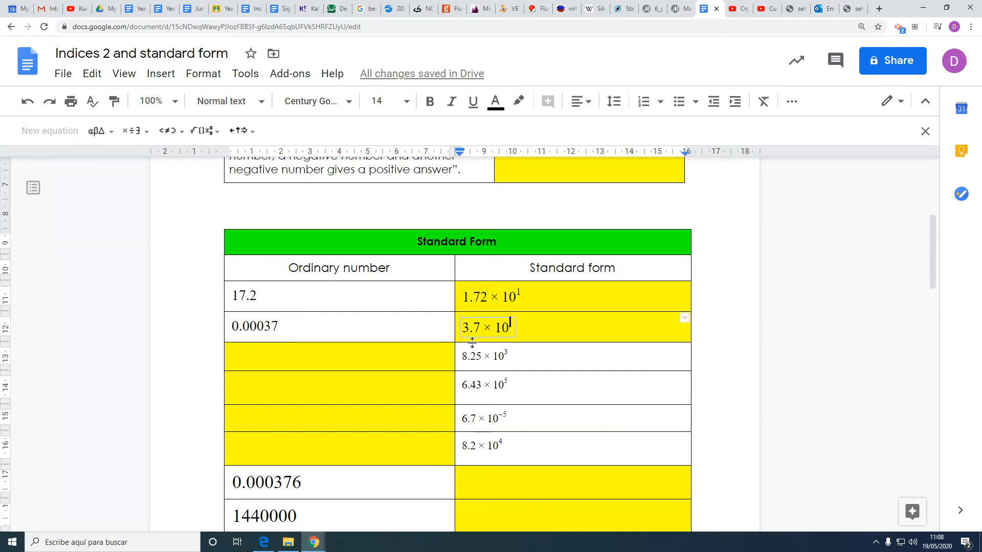
pyautogui.write('-4')
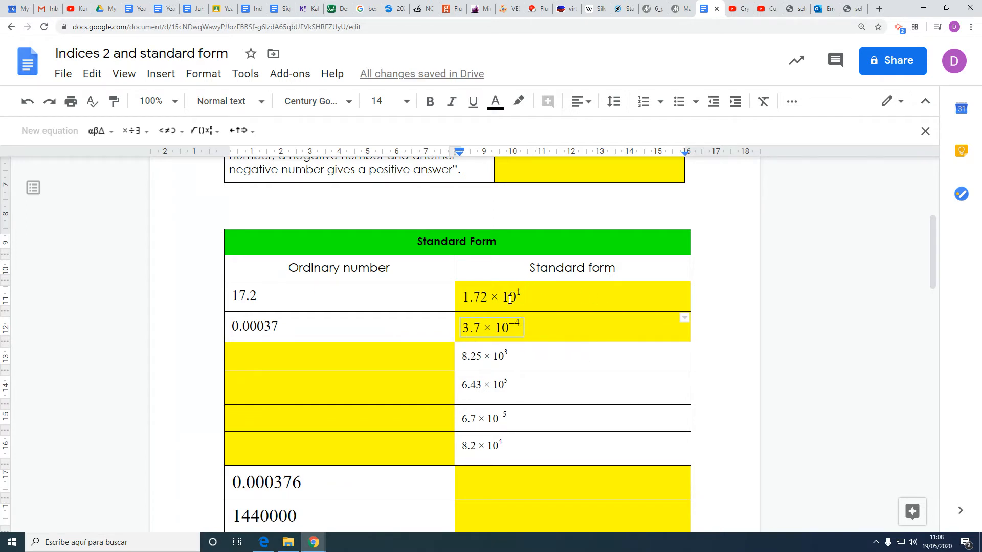
pyautogui.moveTo(190, 293)
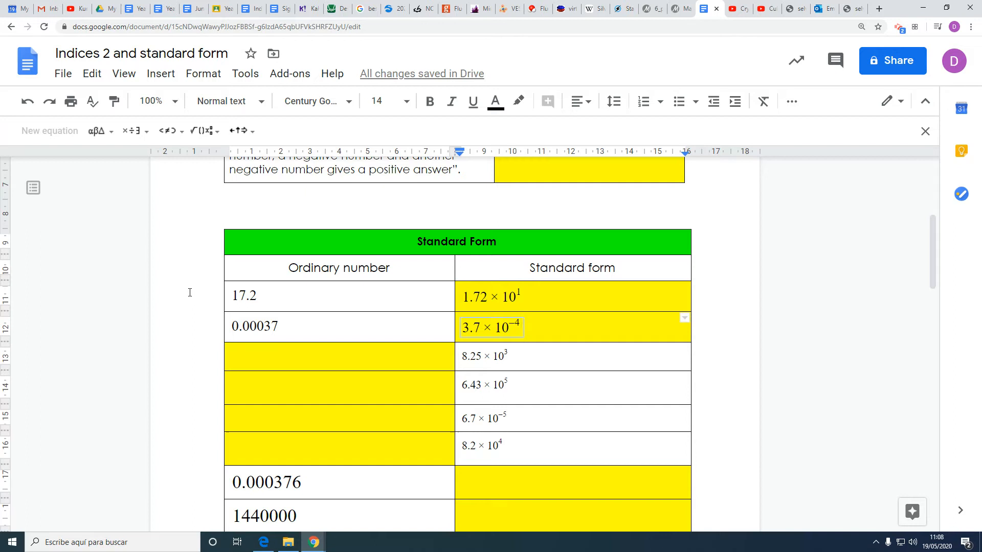
pyautogui.moveTo(406, 306)
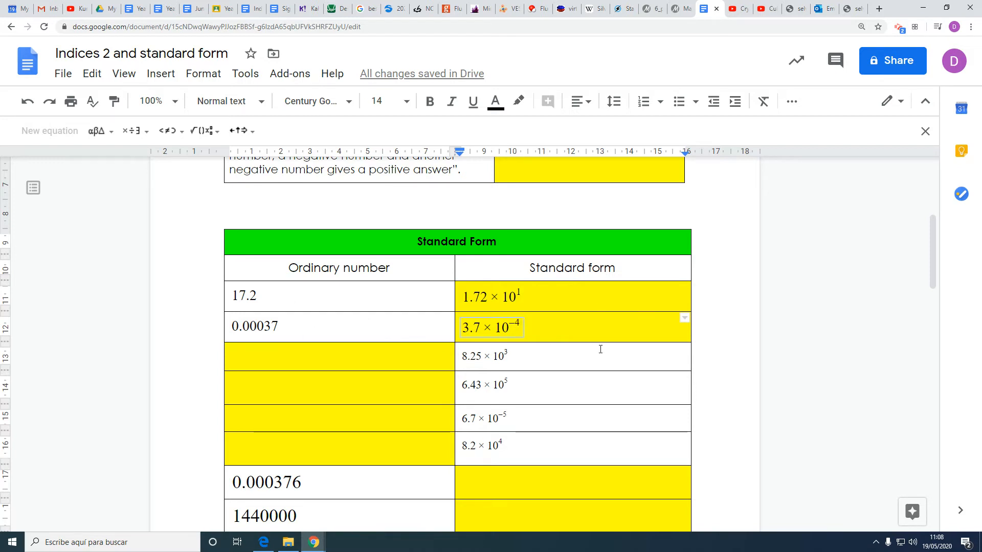
pyautogui.moveTo(429, 328)
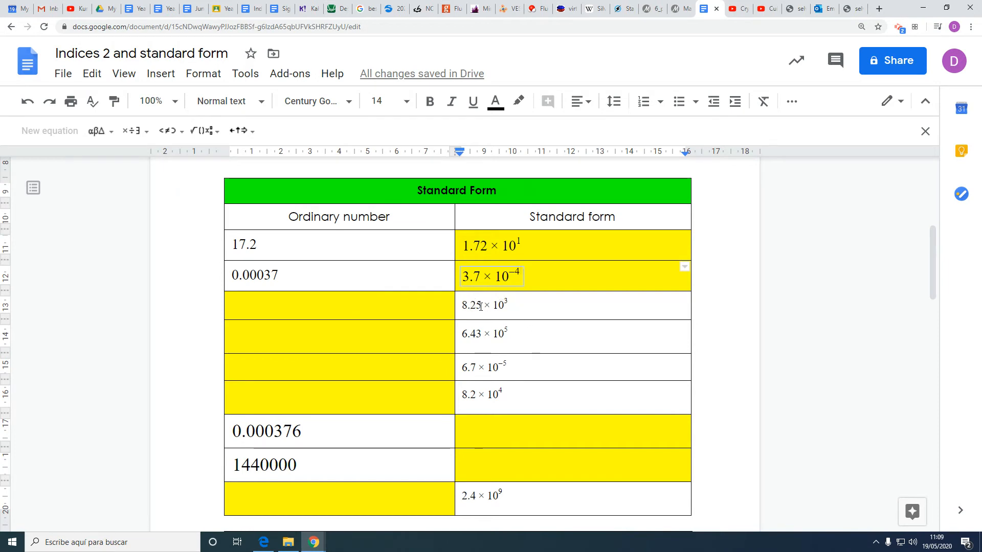
pyautogui.click(483, 304)
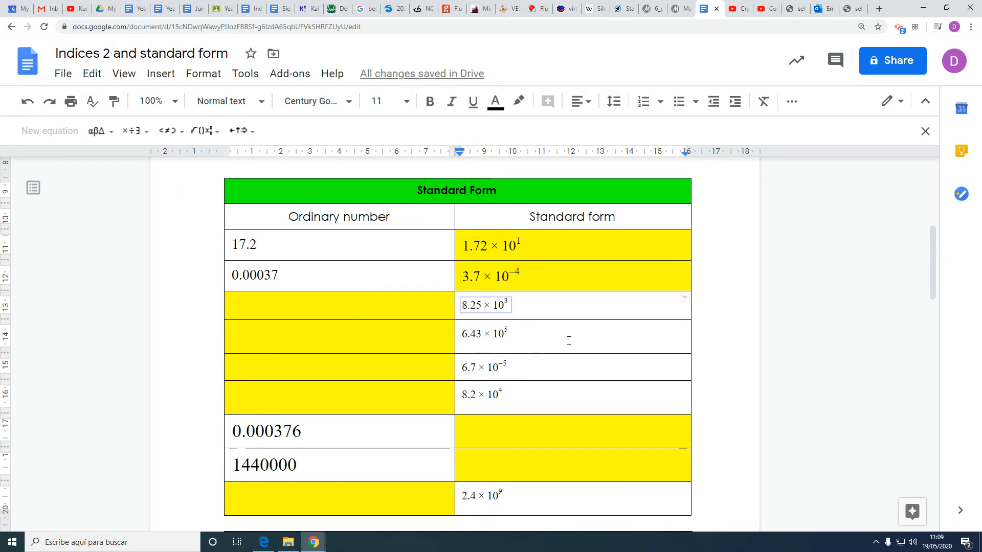
pyautogui.write('000')
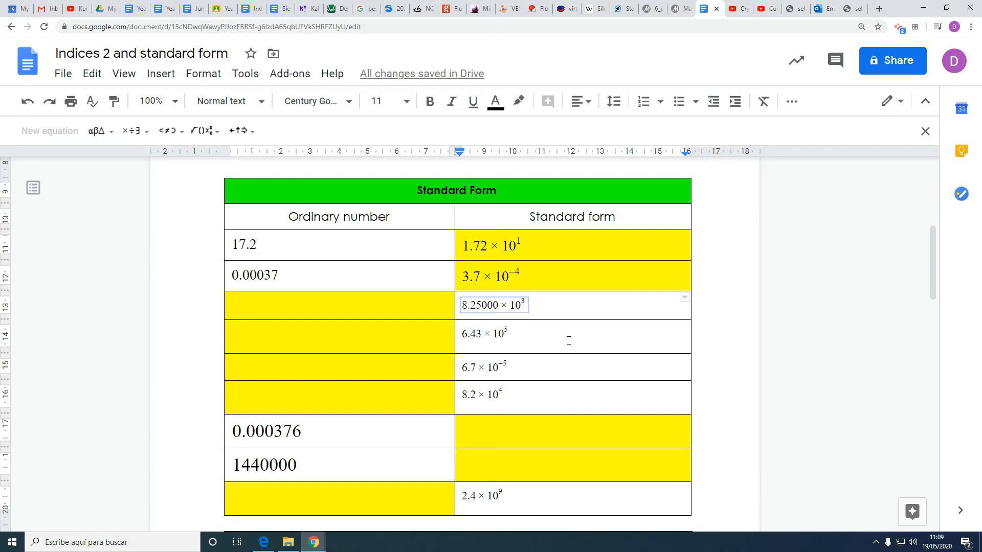
pyautogui.press('Backspace')
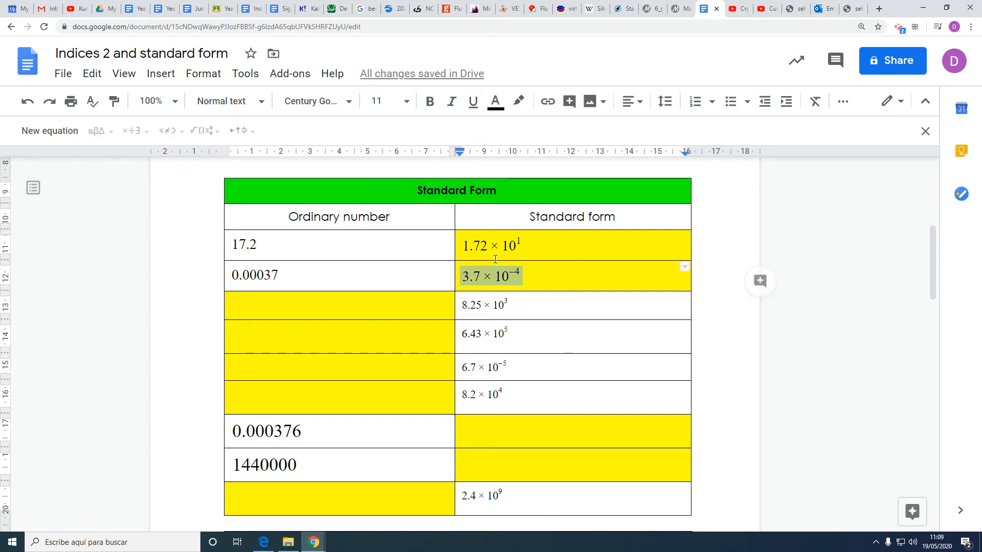
pyautogui.scroll(-3)
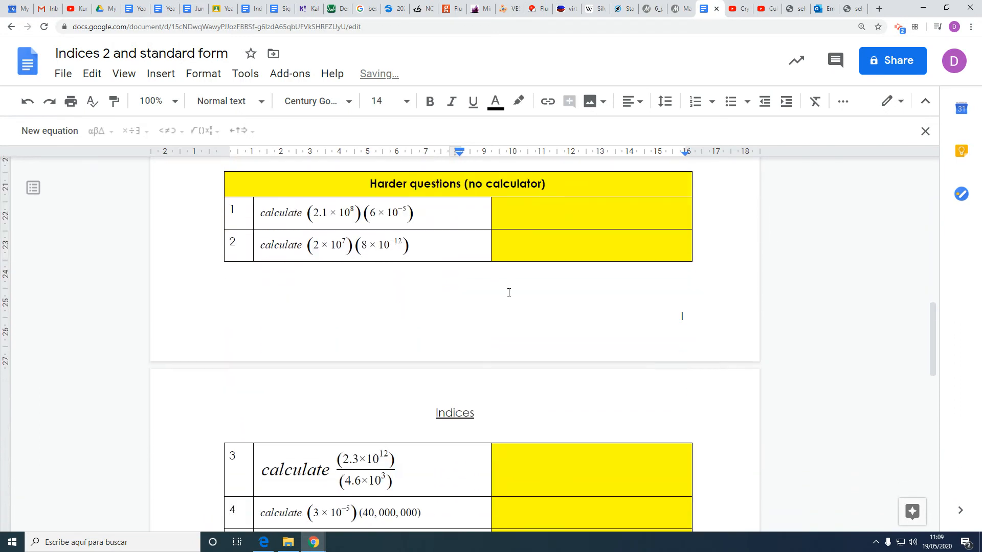
pyautogui.scroll(-3)
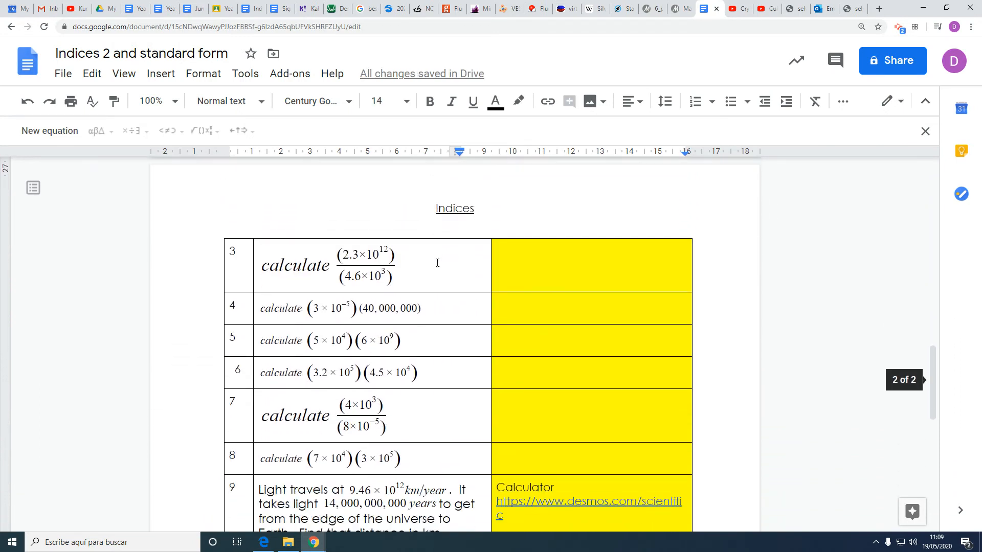
pyautogui.scroll(-3)
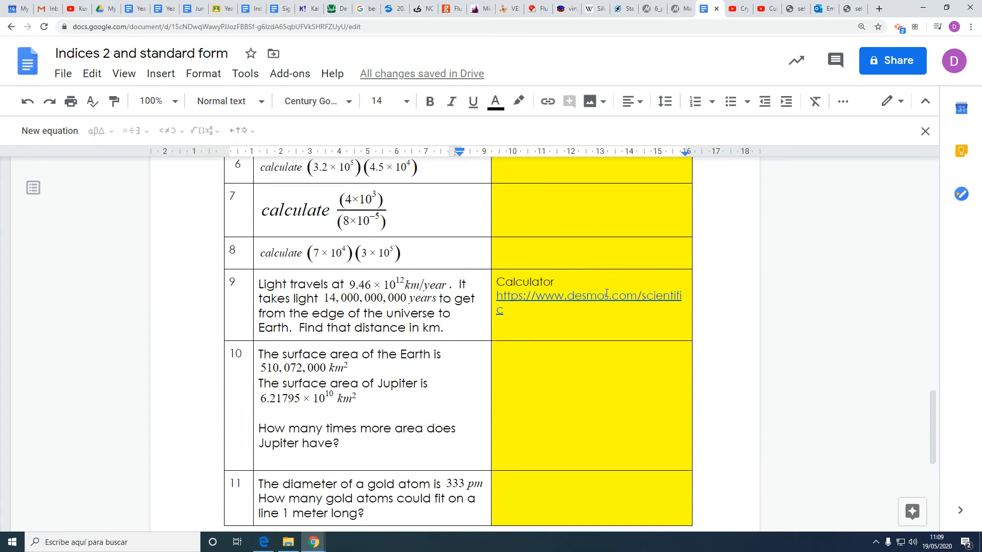
pyautogui.moveTo(513, 353)
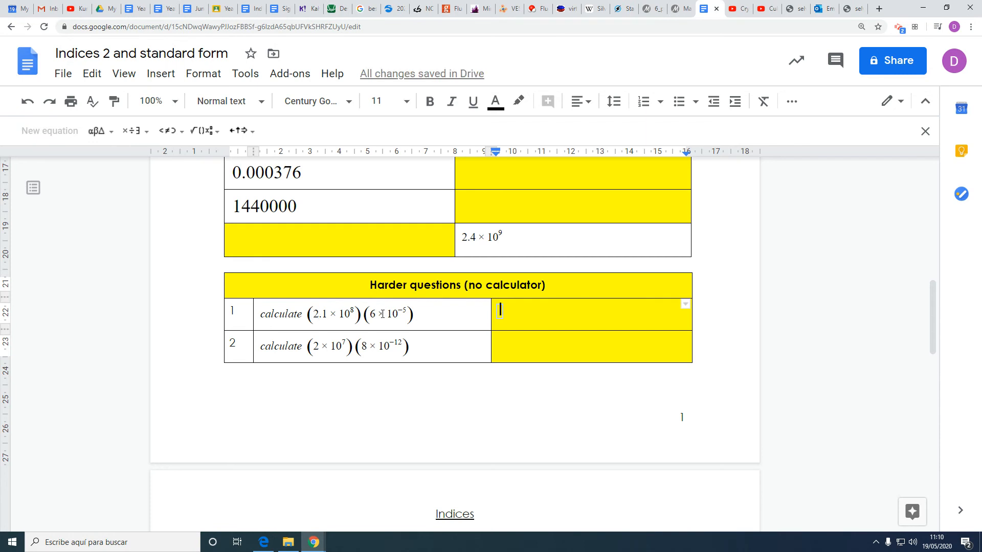
# Step: Enter 12.6 × 10³ with the multiplication sign from the operations palette beside harder question 1
pyautogui.write('12.6')
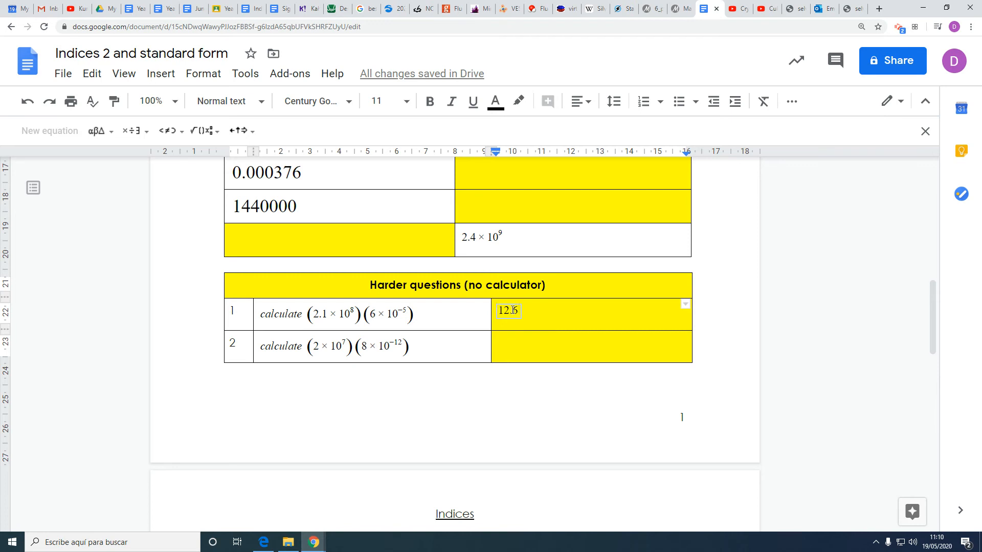
pyautogui.click(132, 131)
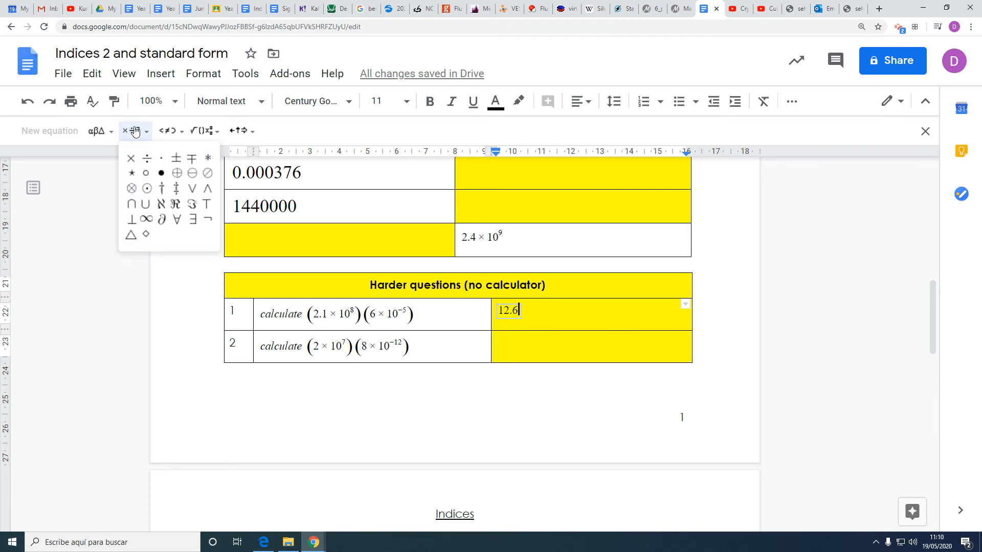
pyautogui.click(130, 157)
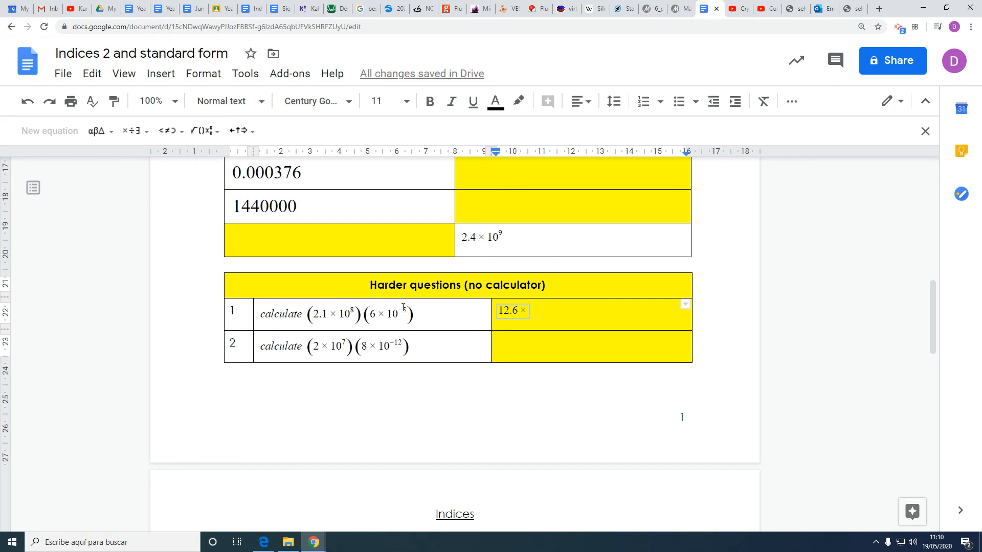
pyautogui.write('10')
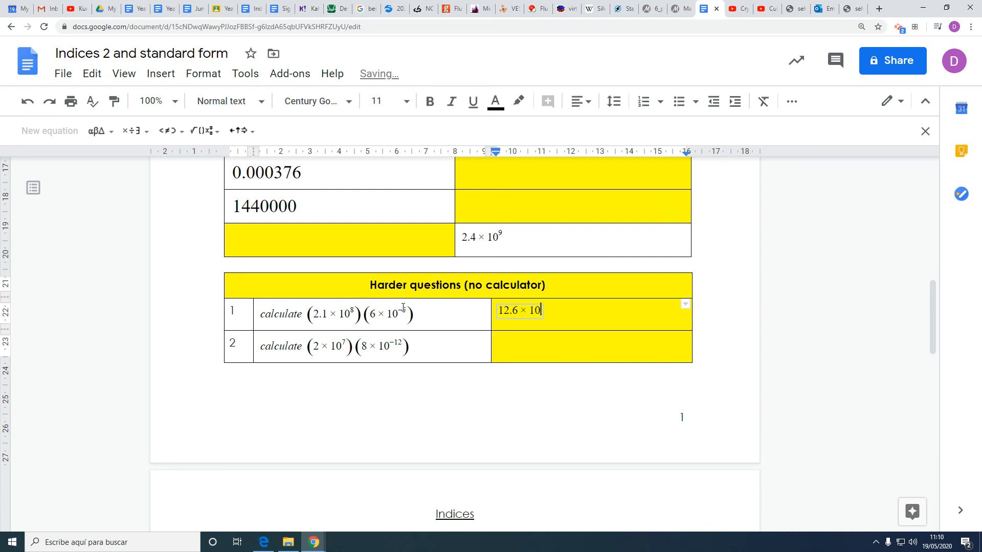
pyautogui.click(201, 130)
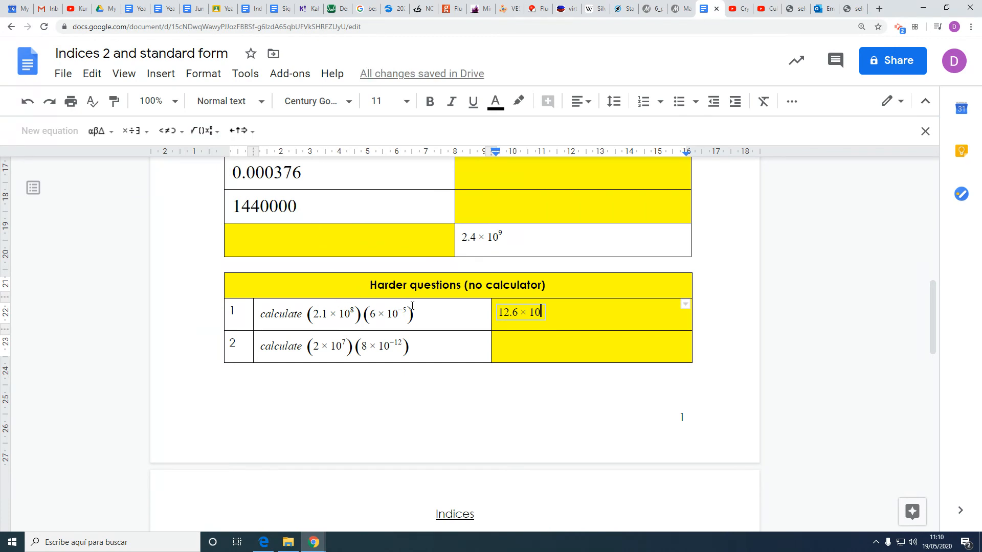
pyautogui.write('3')
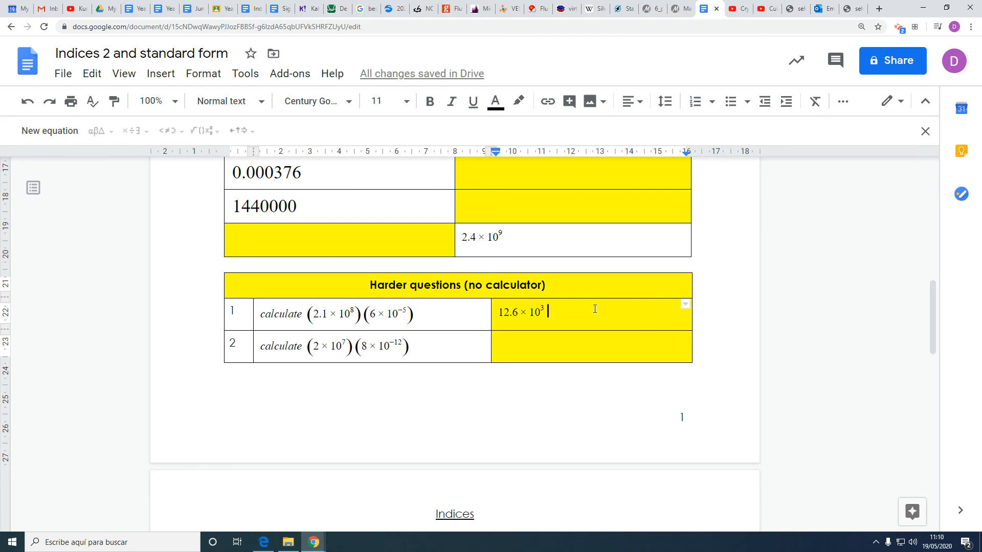
pyautogui.moveTo(331, 338)
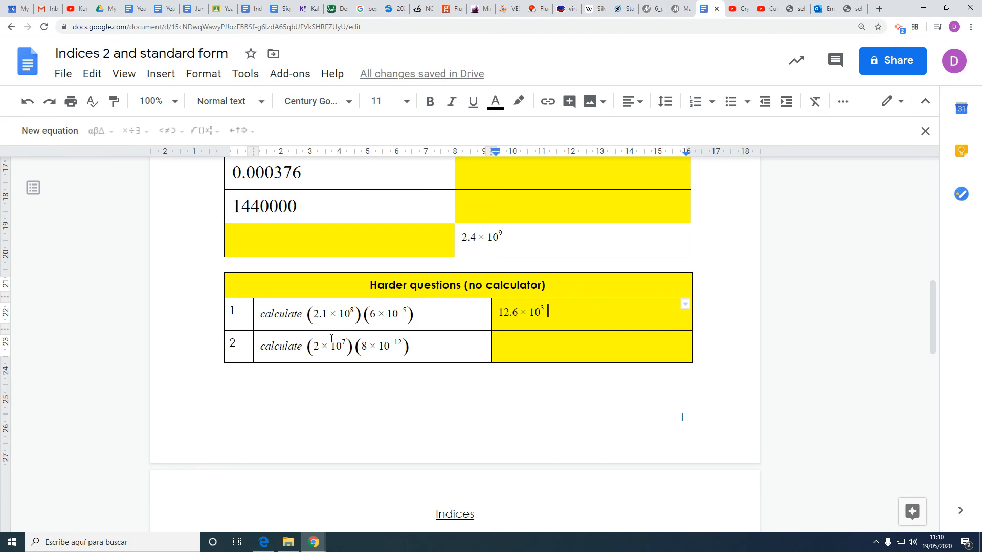
pyautogui.moveTo(339, 331)
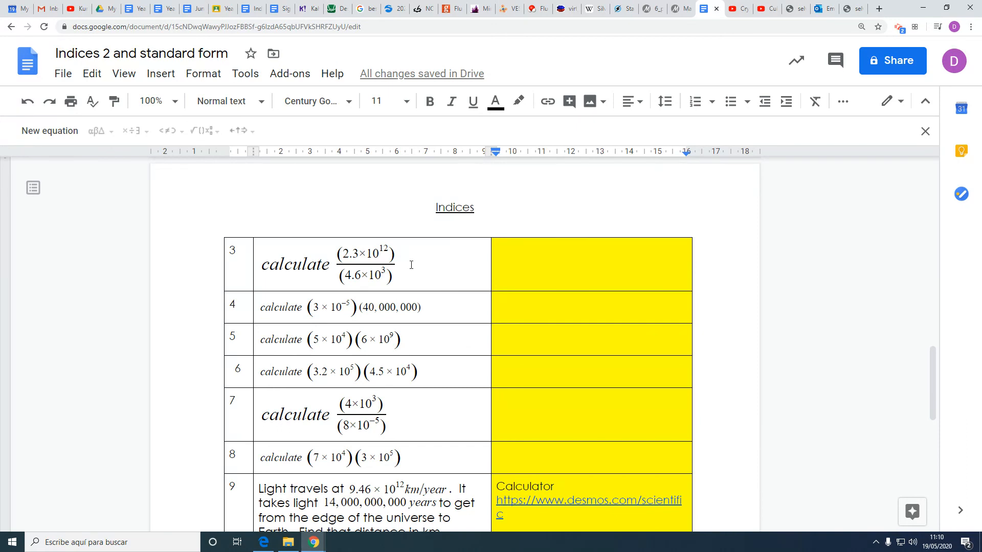
# Step: Scroll down the worksheet to reach challenge questions 9, 10 and 11
pyautogui.scroll(-3)
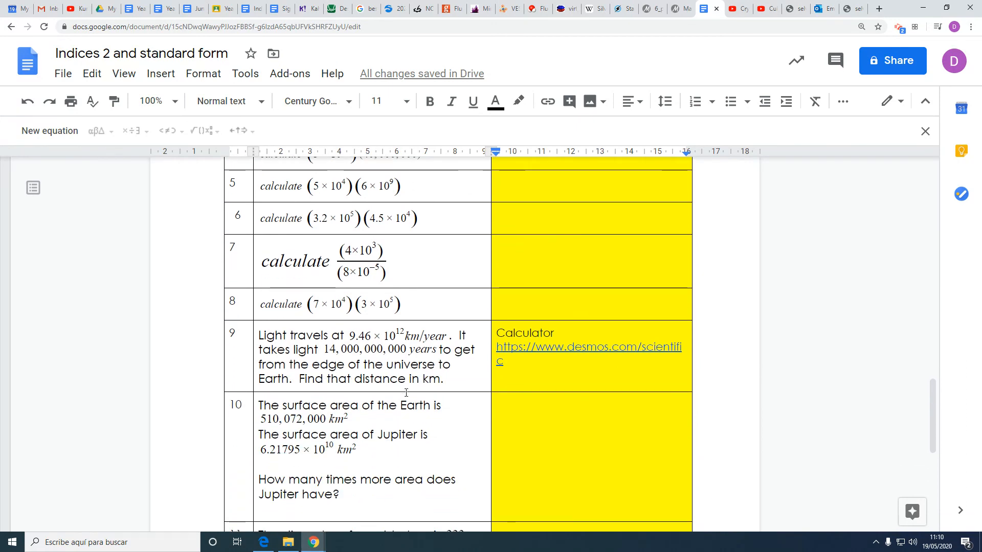
pyautogui.scroll(-3)
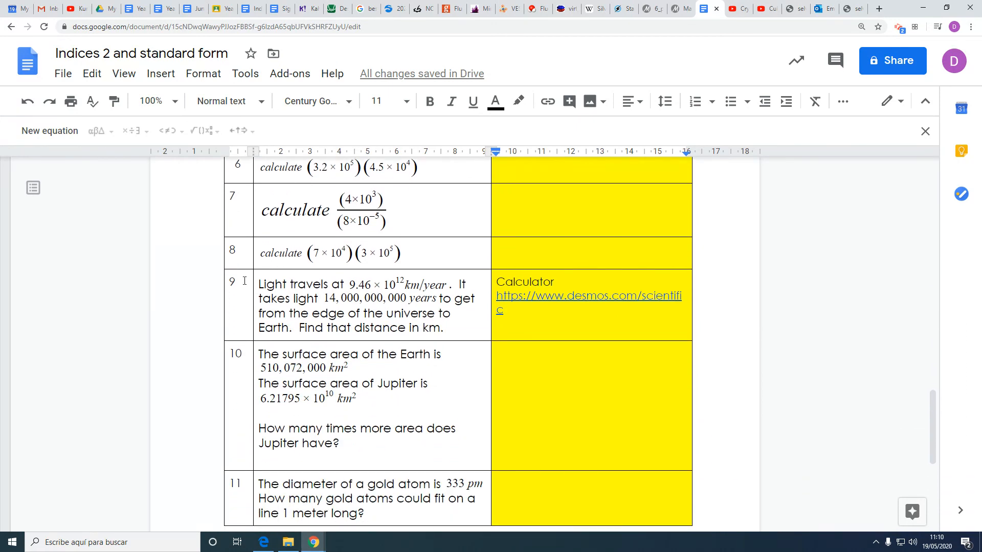
pyautogui.scroll(-3)
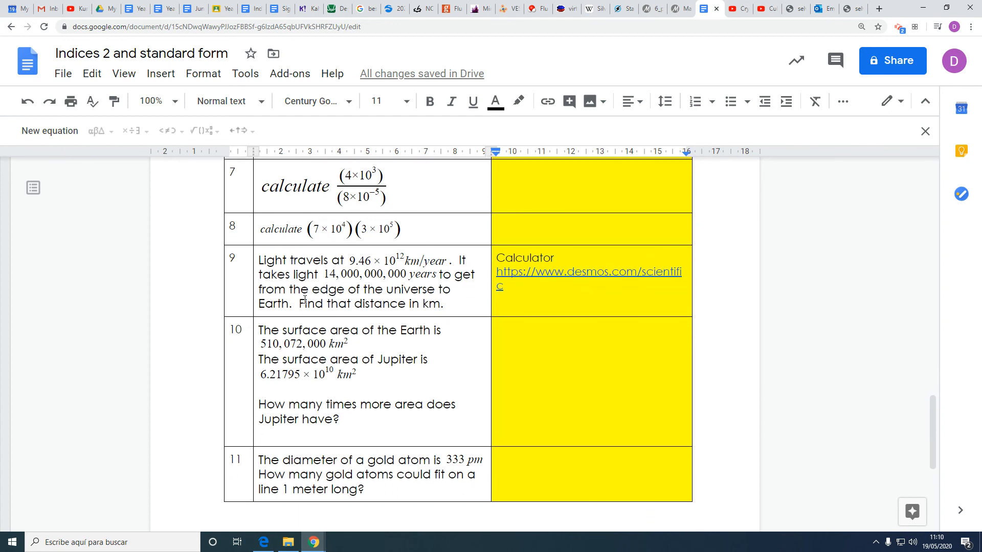
pyautogui.scroll(-3)
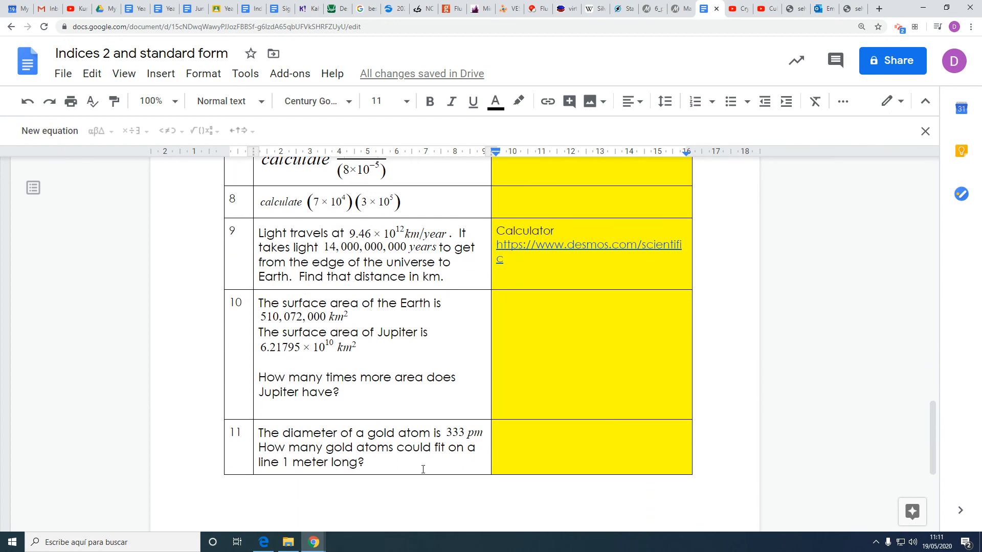
pyautogui.moveTo(256, 251)
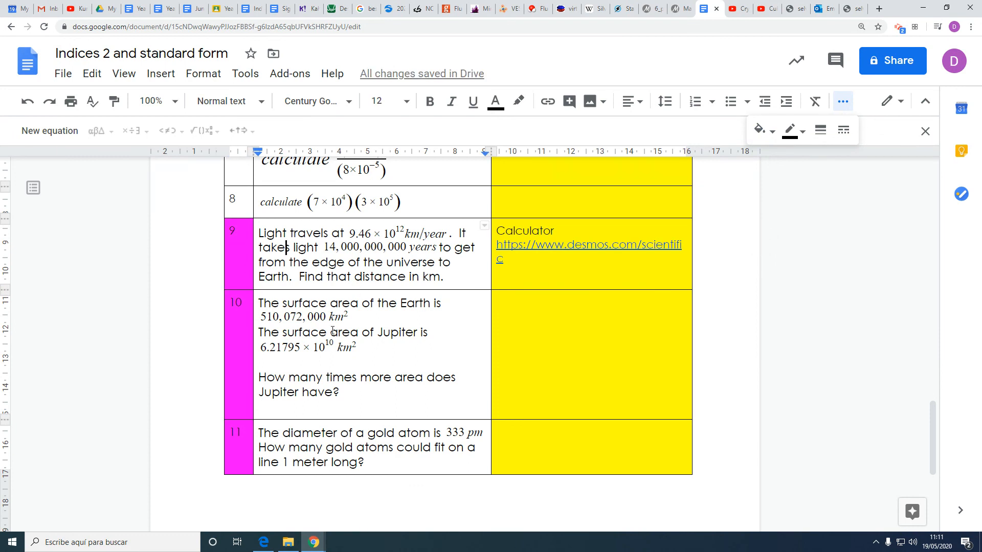
pyautogui.moveTo(405, 350)
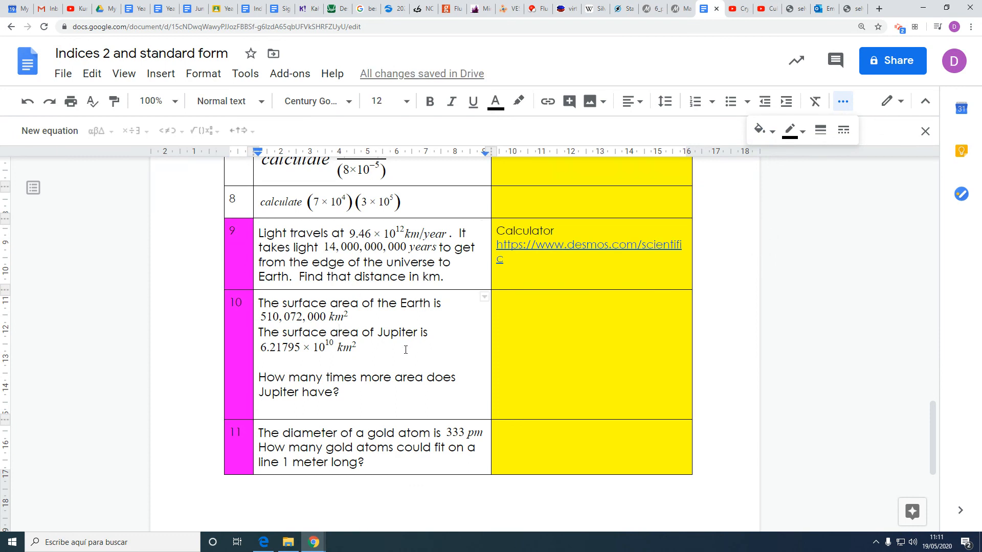